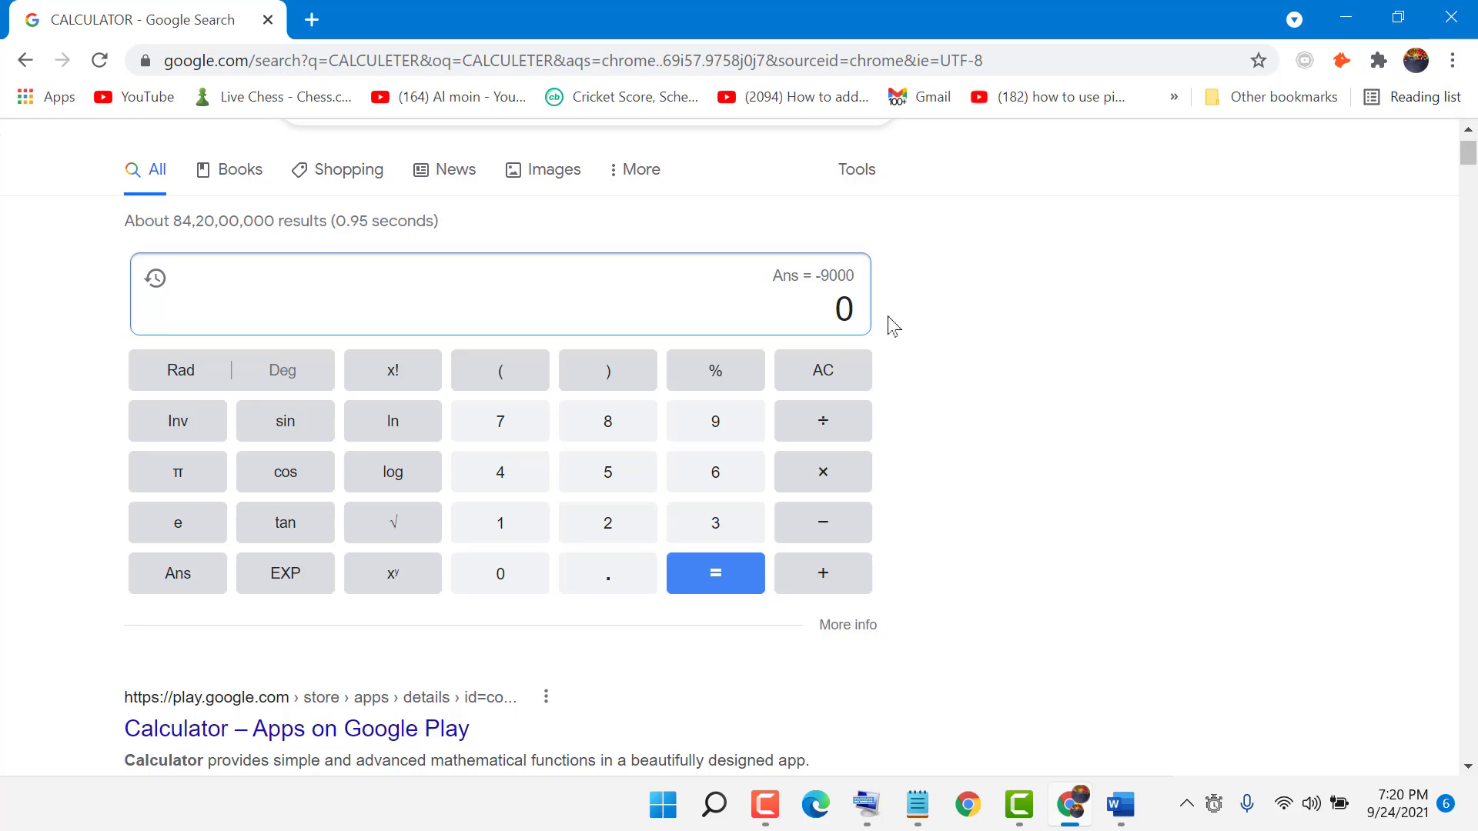
mouse_move(919, 311)
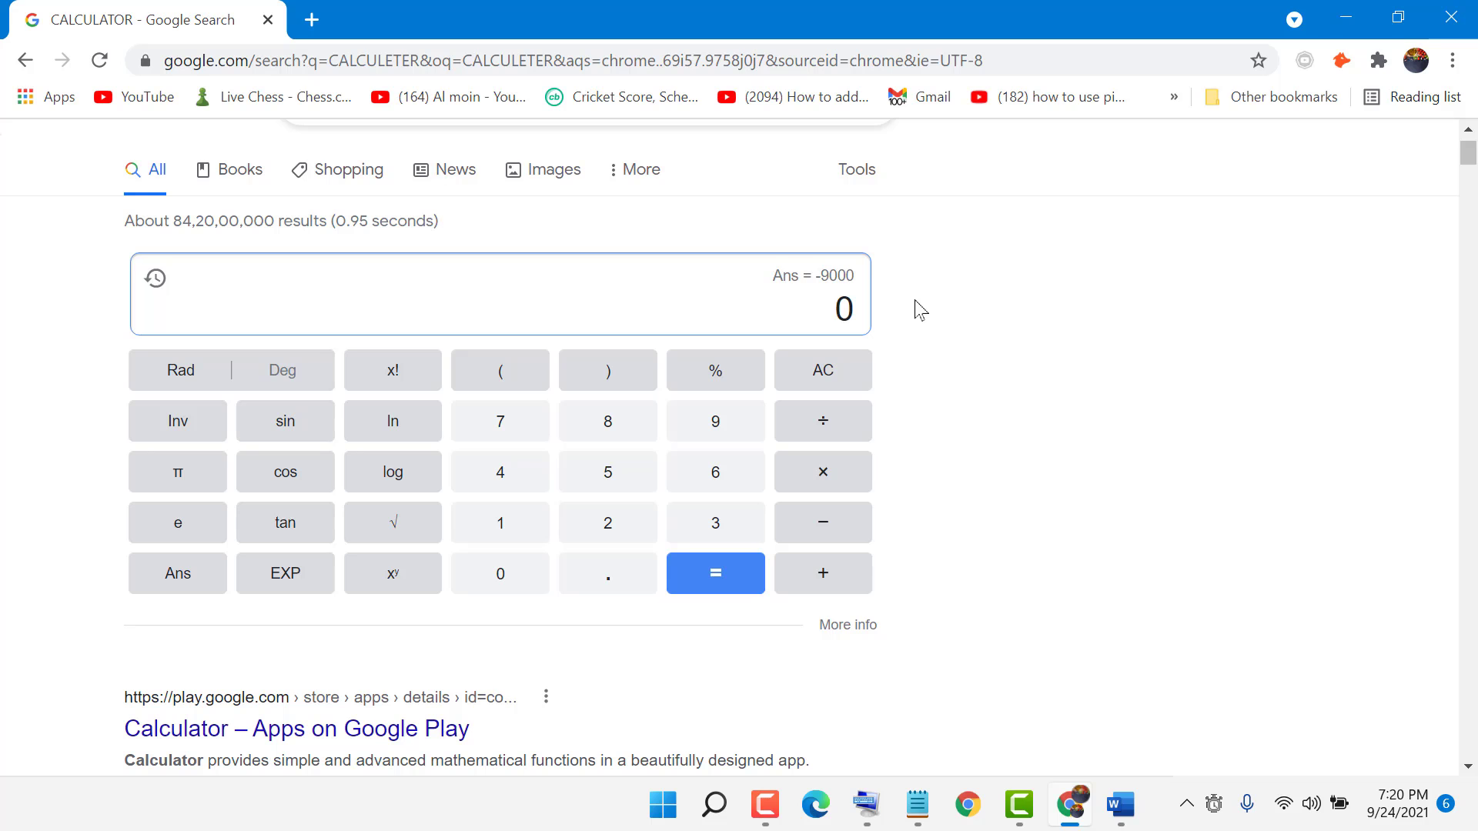
mouse_move(531, 471)
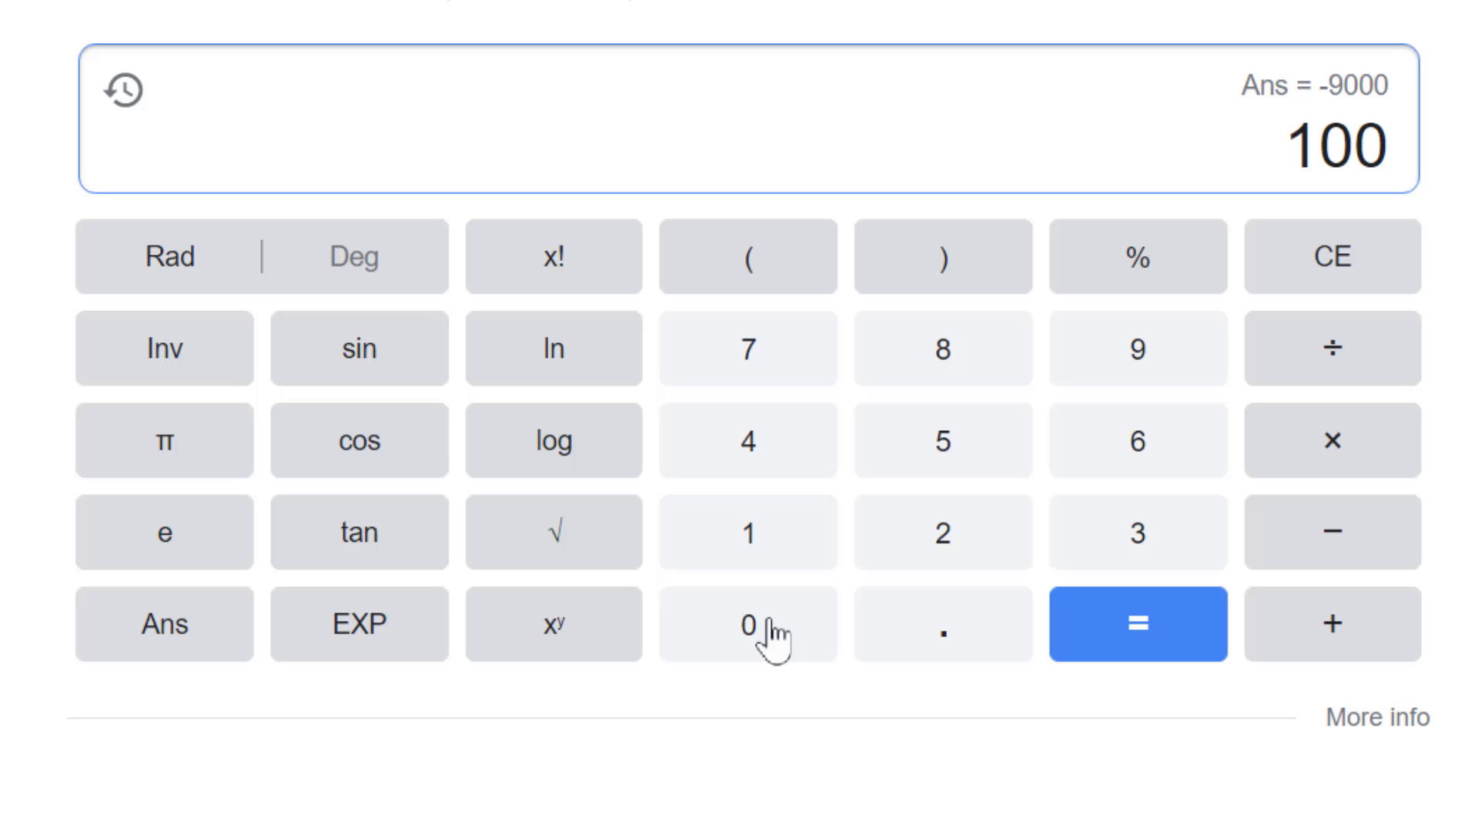
Step: Enter 1000 ÷ 6 and evaluate it to get 166.666666667
click(748, 625)
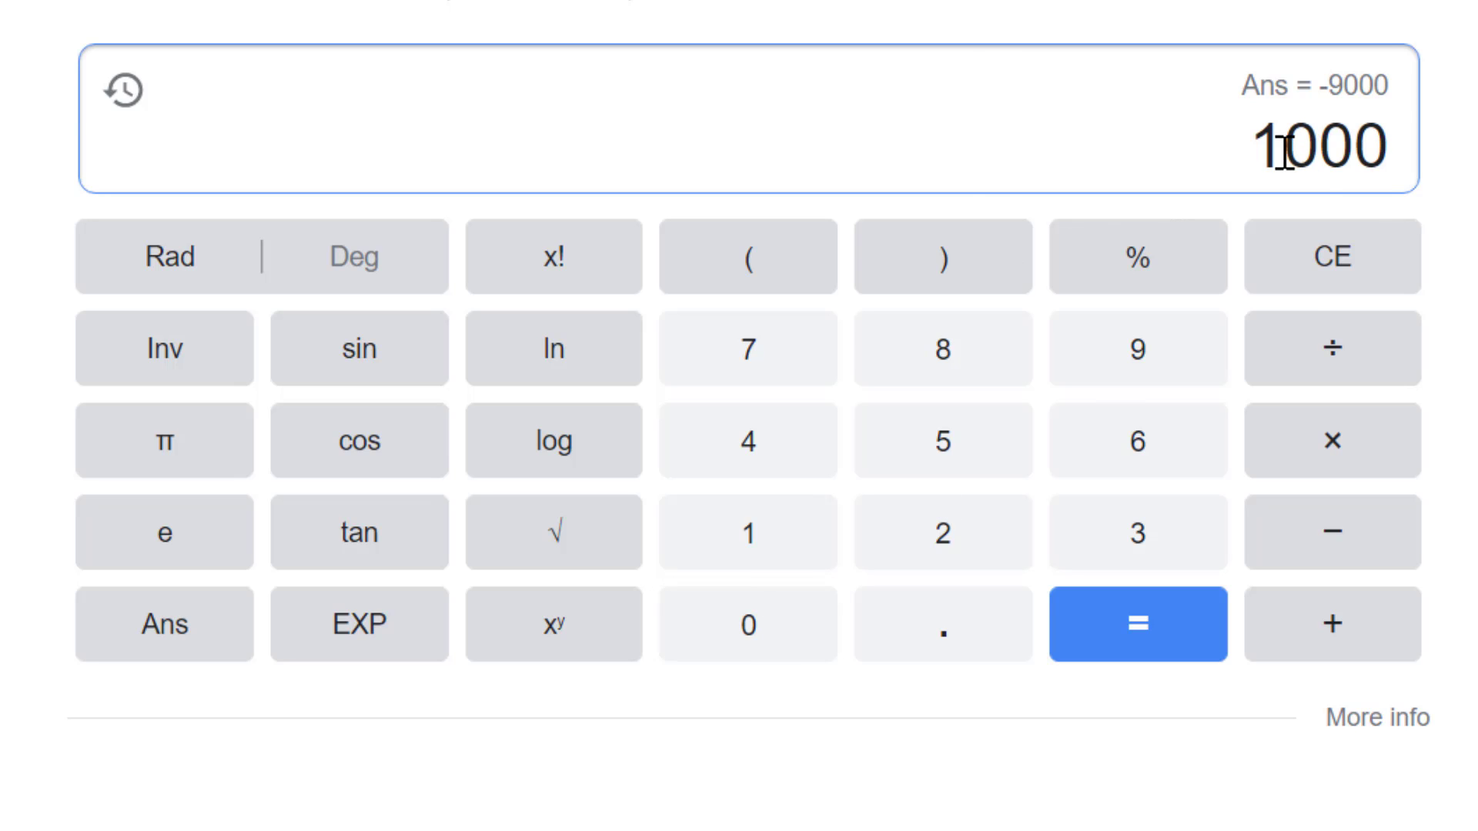
click(1331, 348)
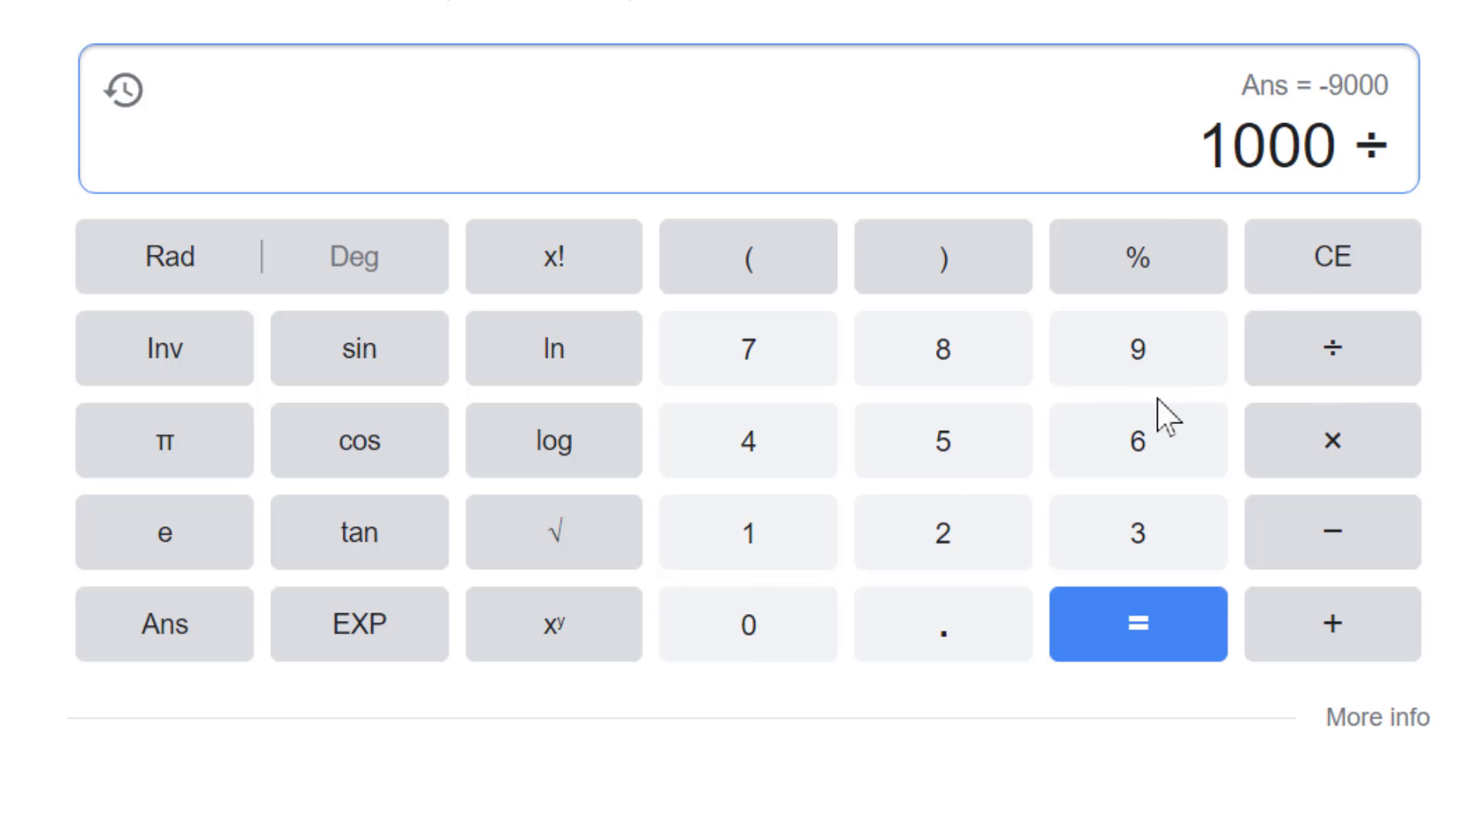
click(1138, 442)
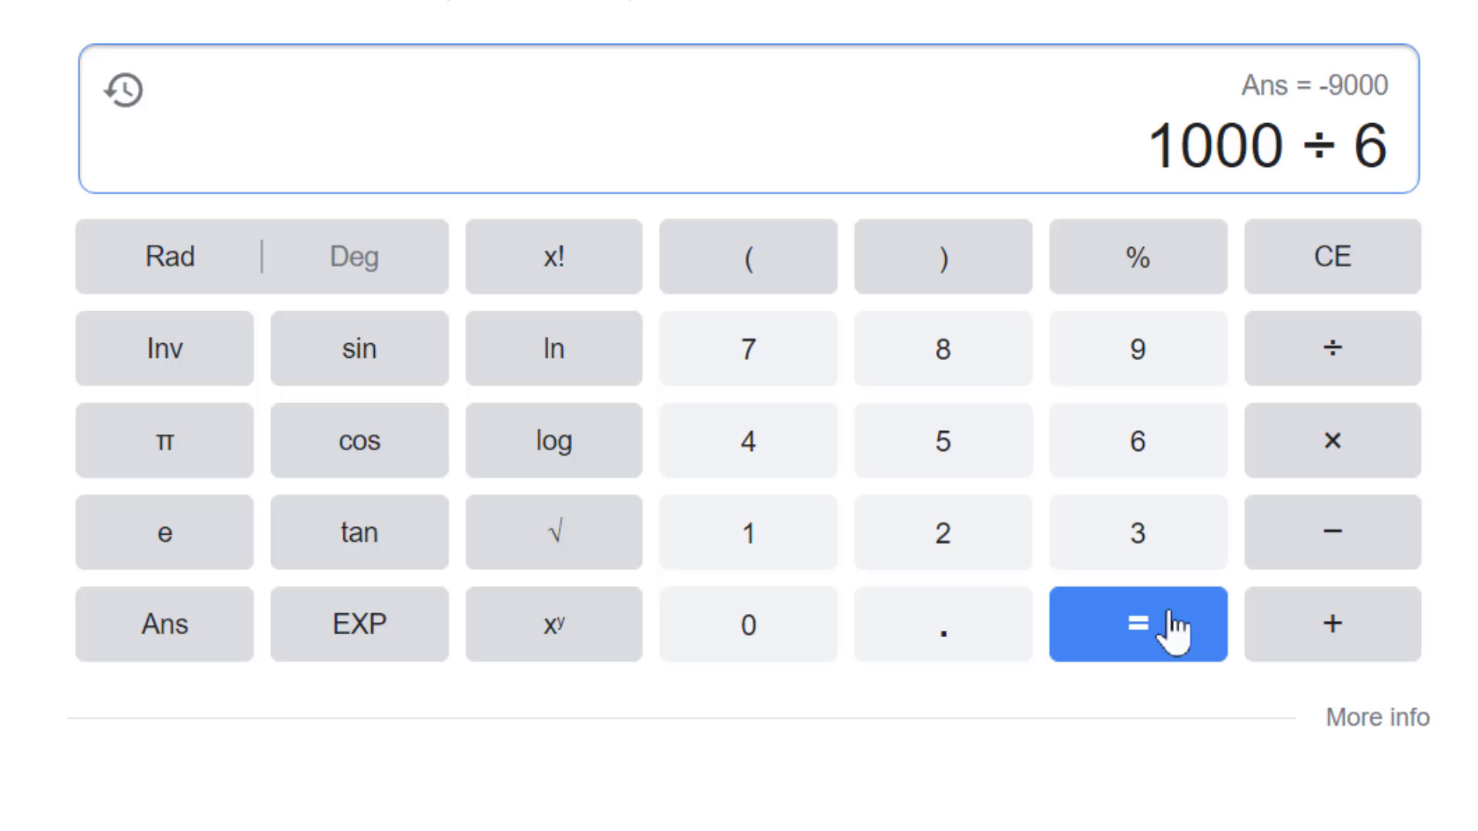
click(1137, 623)
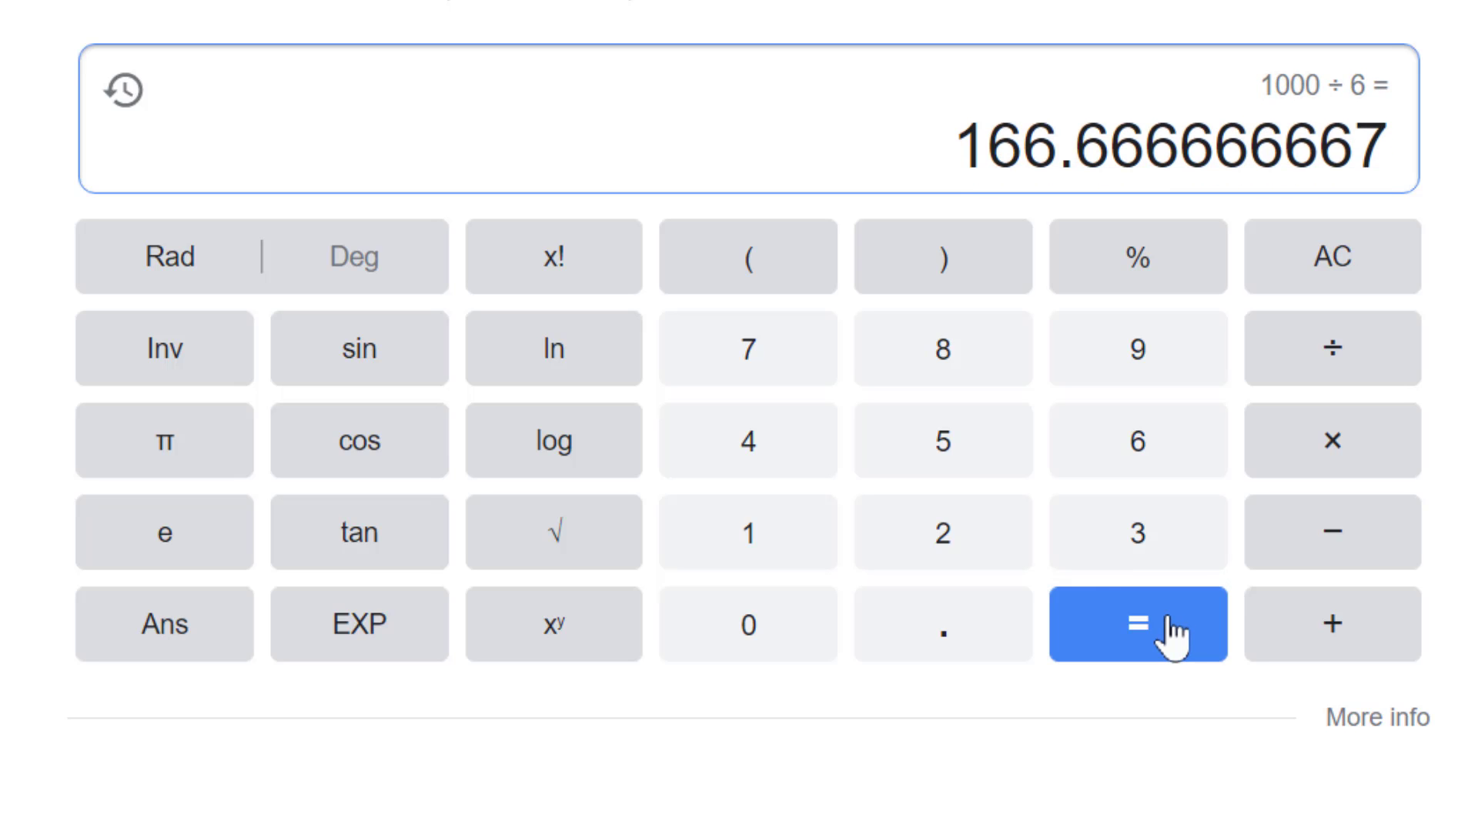
mouse_move(1002, 178)
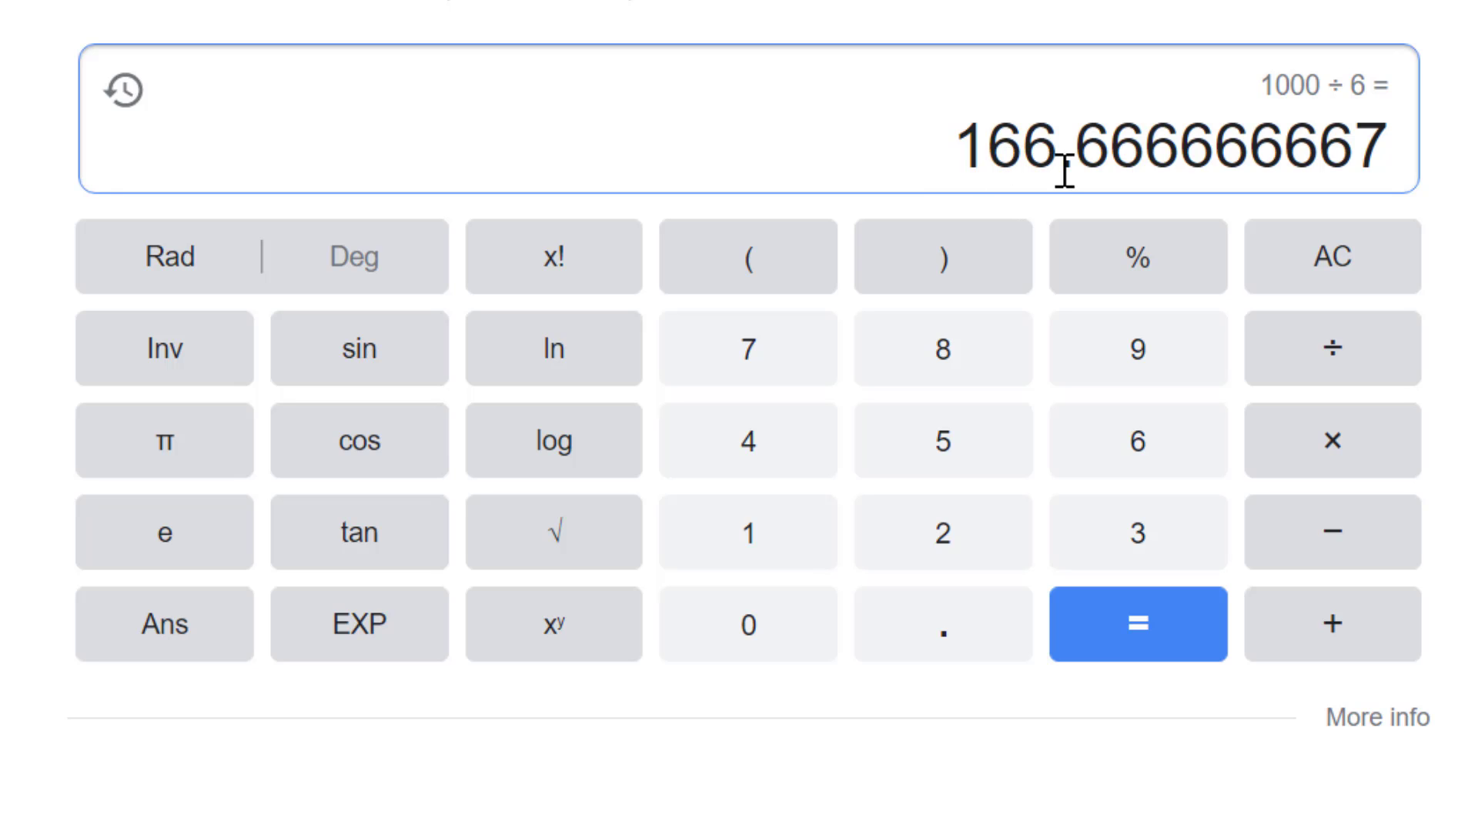
mouse_move(1145, 142)
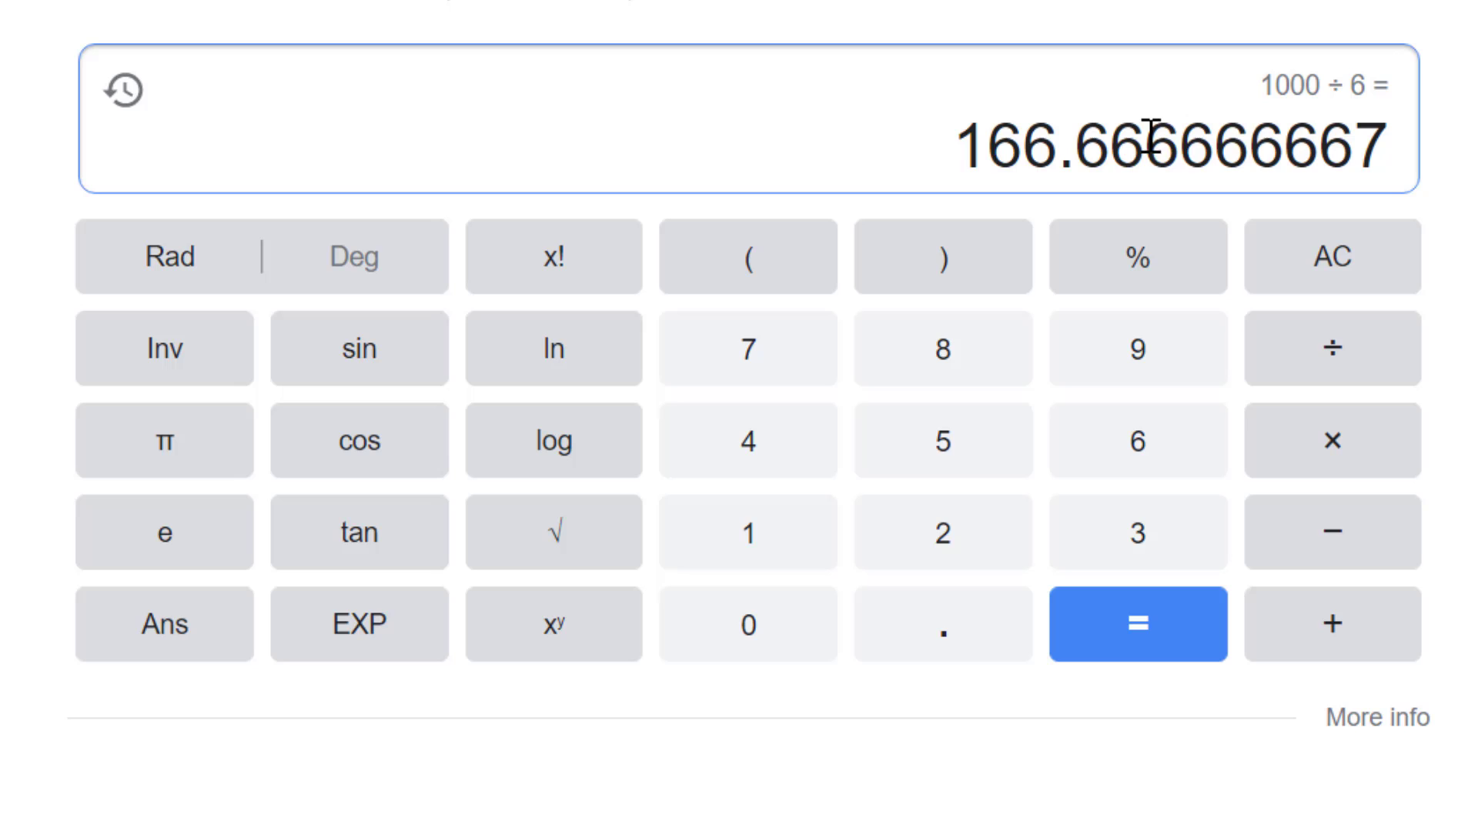
mouse_move(943, 203)
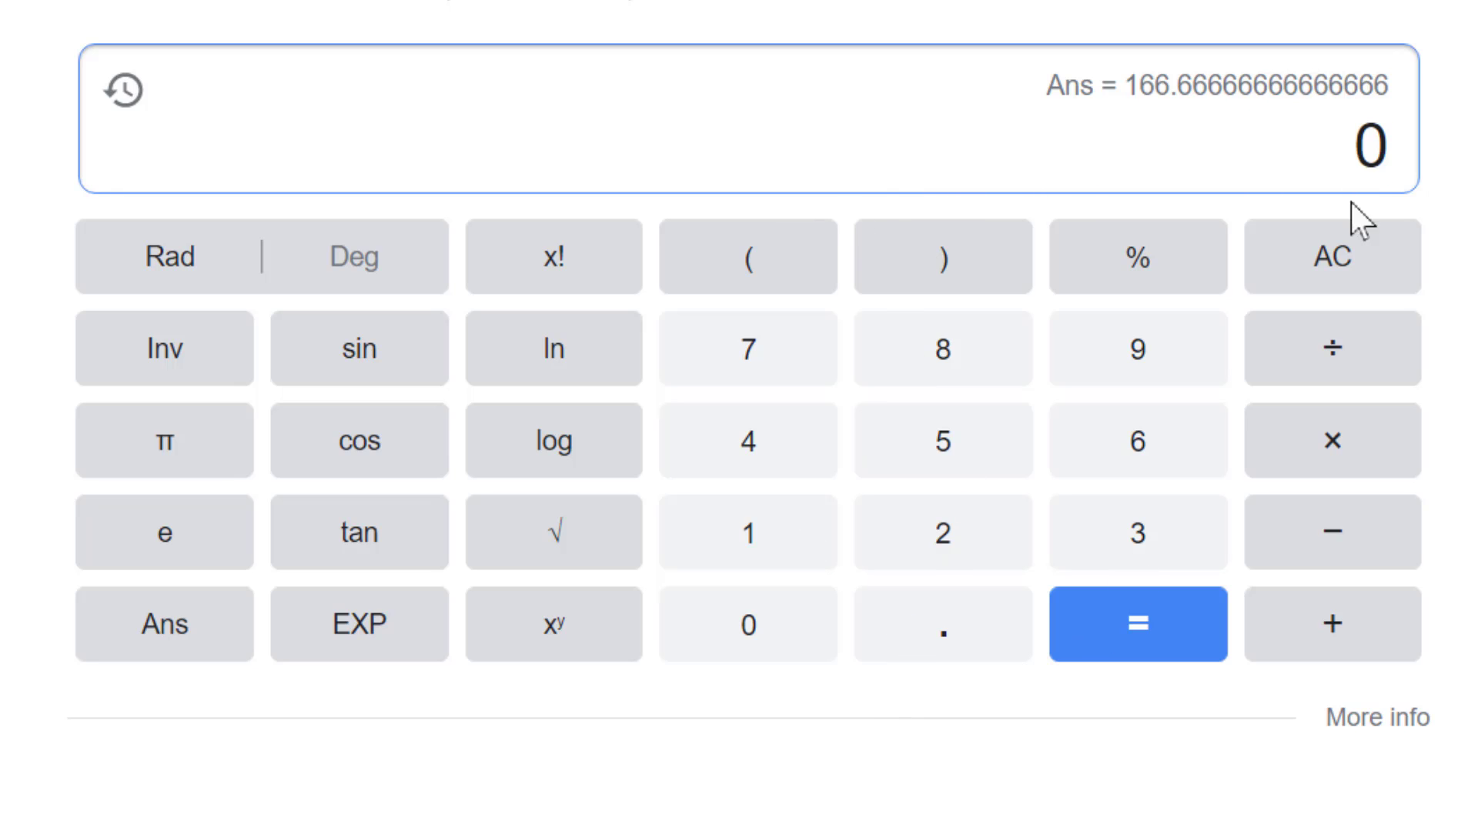
Step: Enter 500 ÷ 9 and evaluate it to get 55.5555555556
click(748, 625)
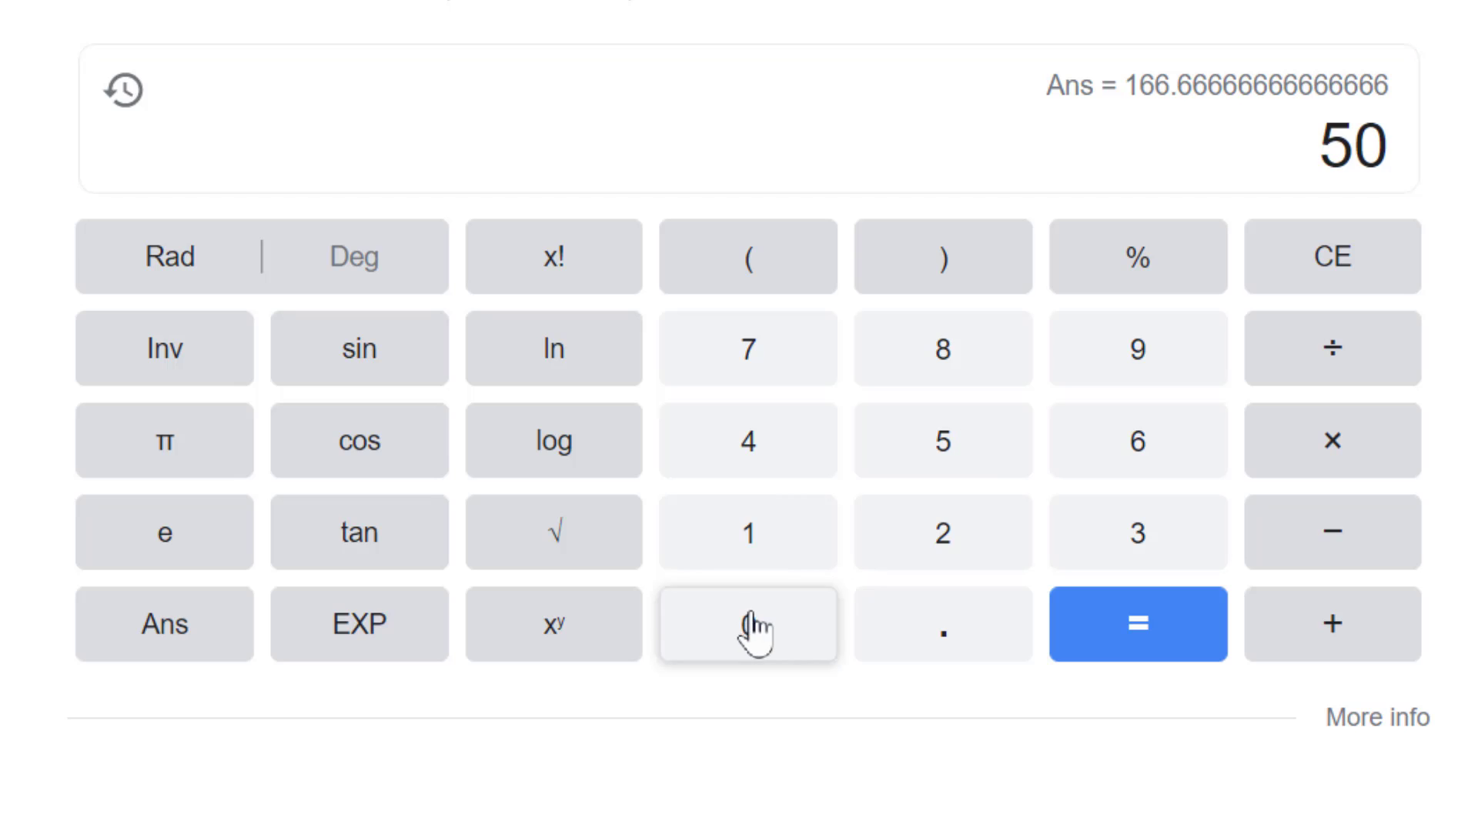
click(1330, 348)
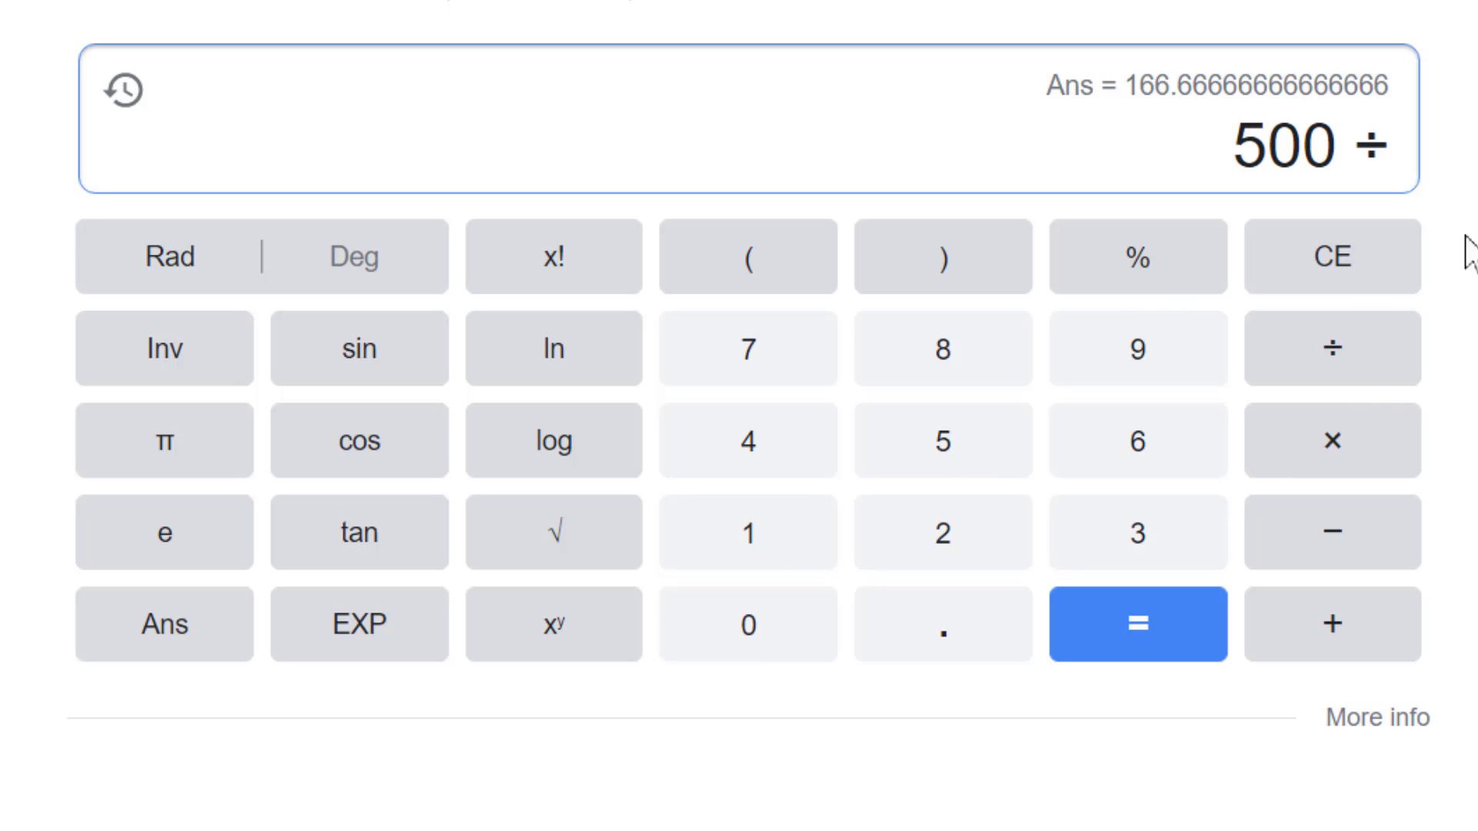
click(1138, 348)
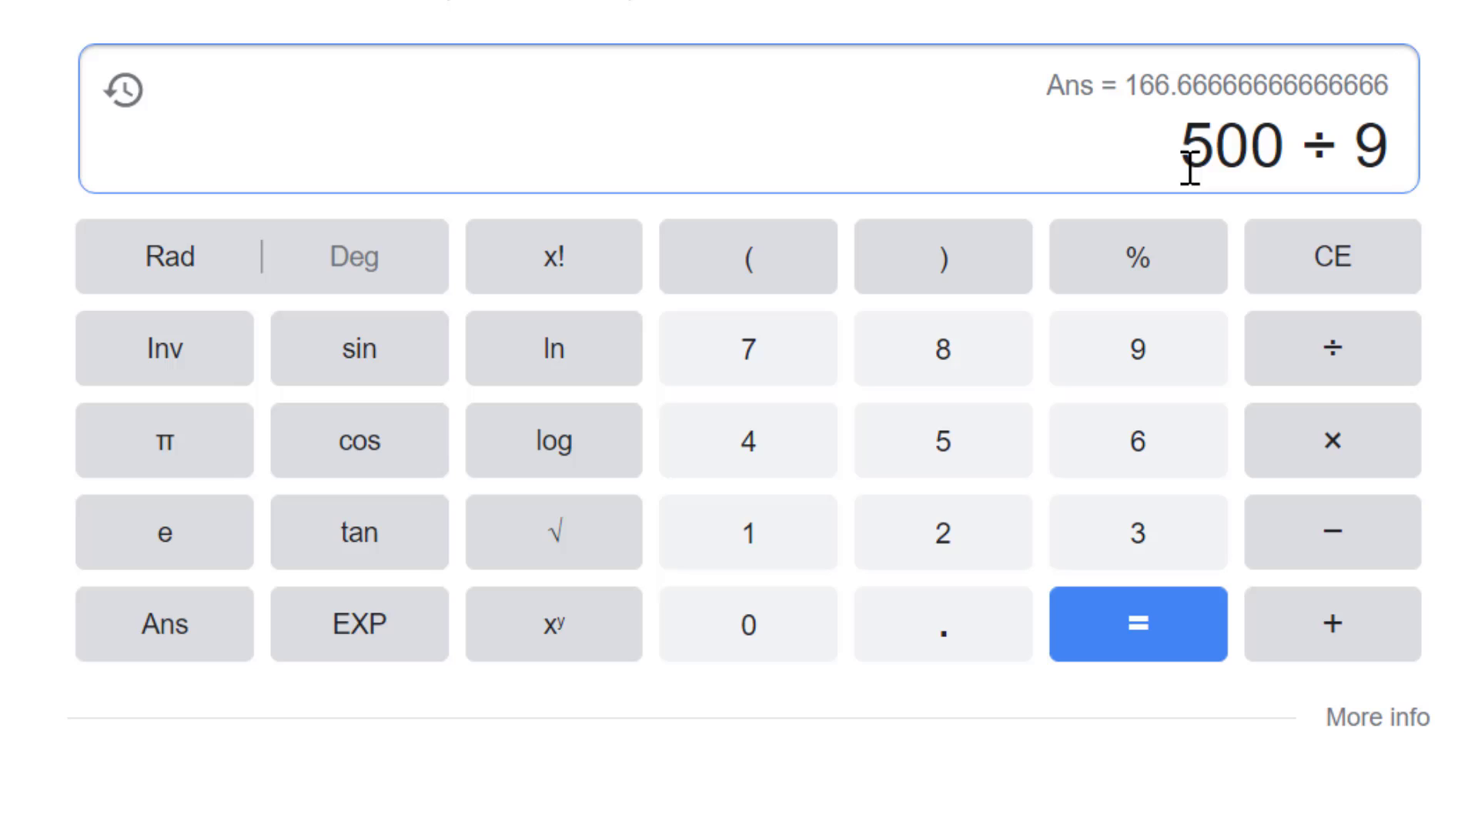
mouse_move(1319, 146)
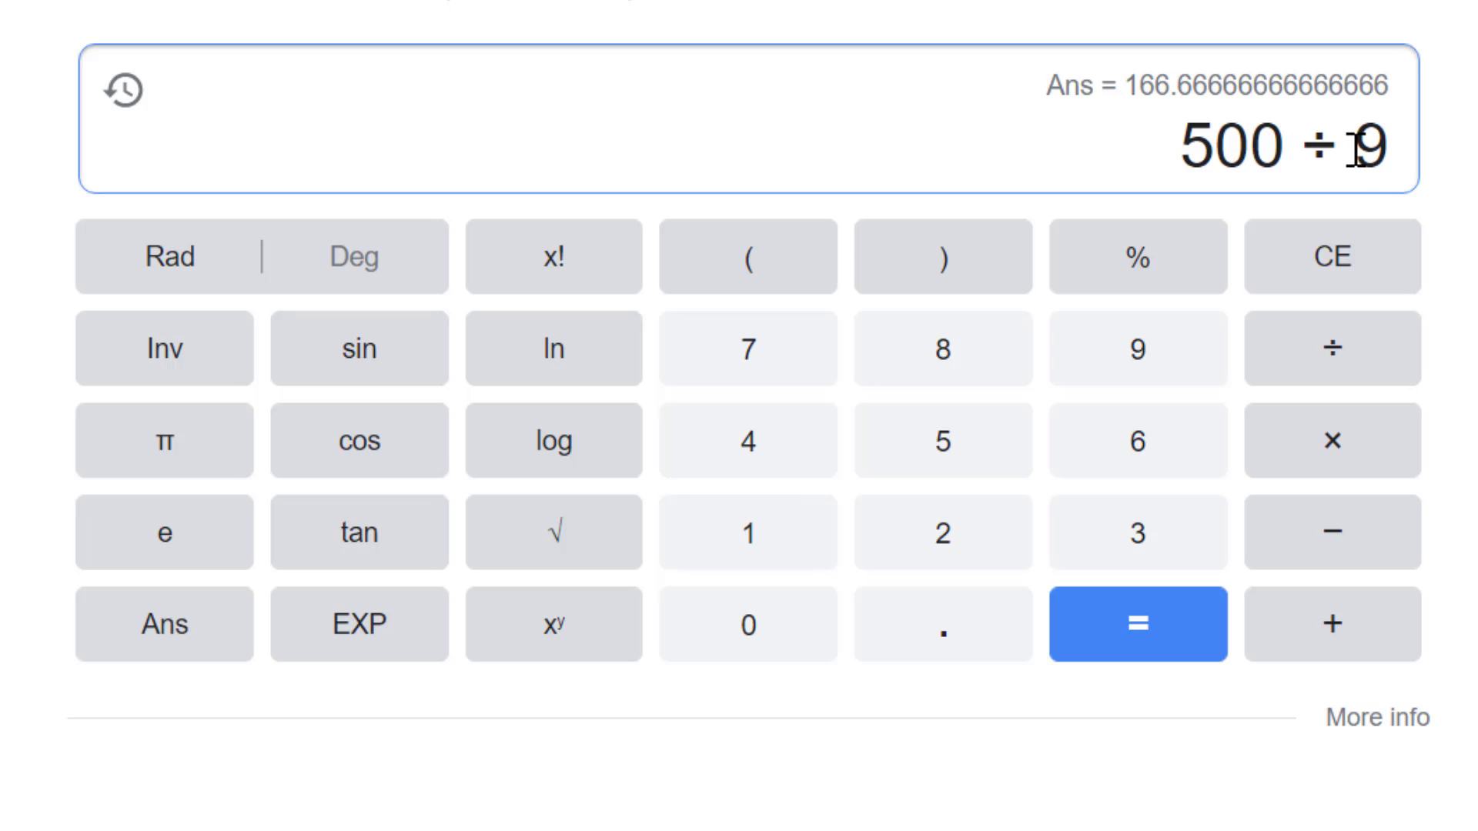
click(1136, 624)
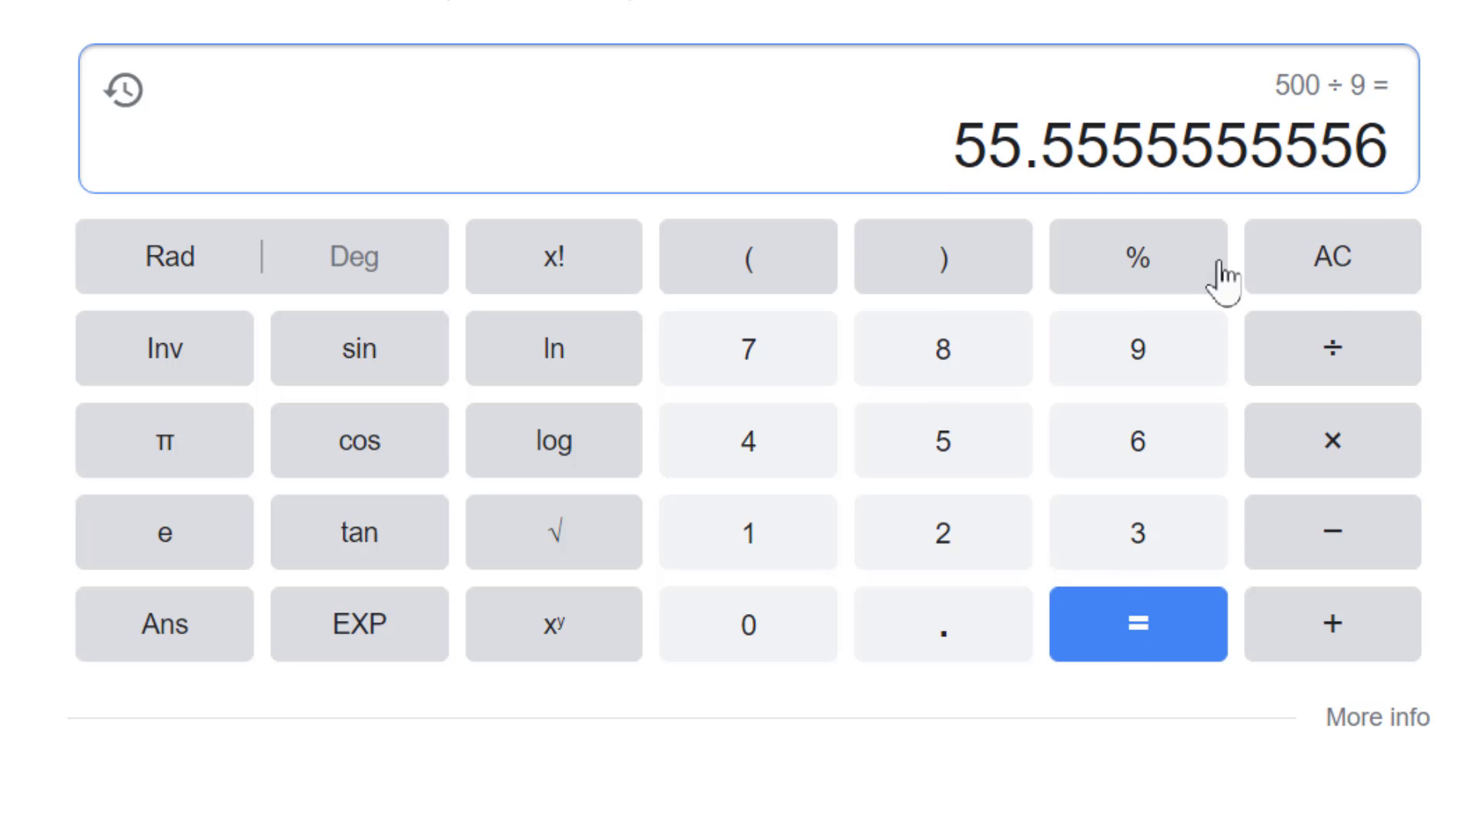